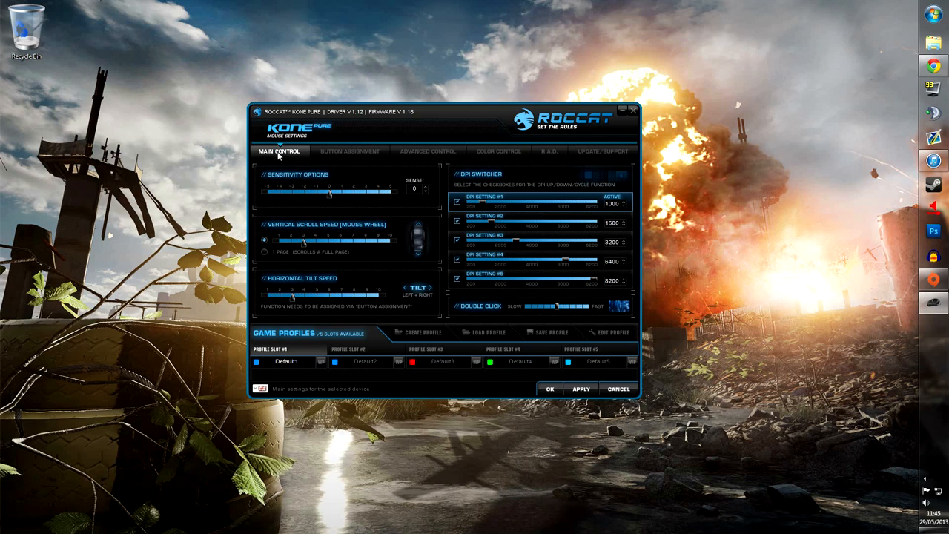
mouse_move(328, 190)
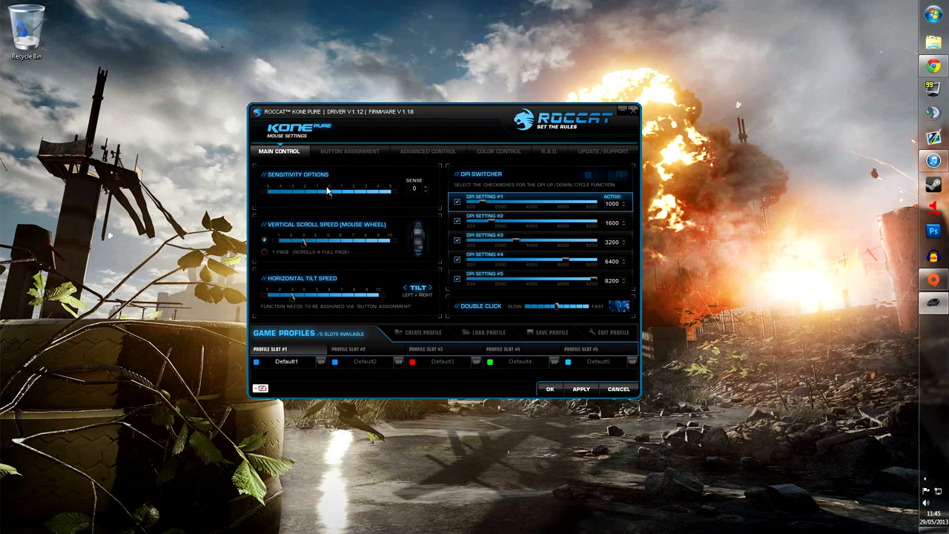
mouse_move(356, 314)
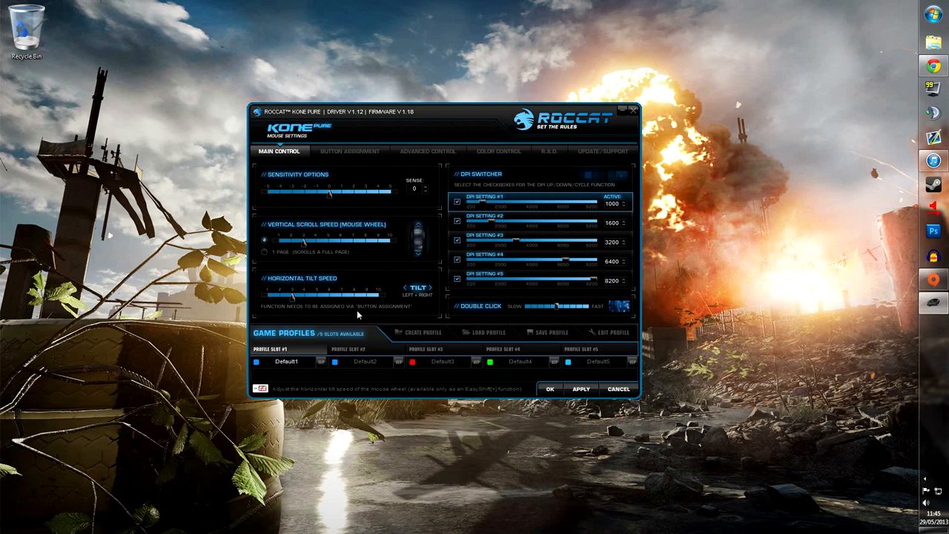
mouse_move(472, 187)
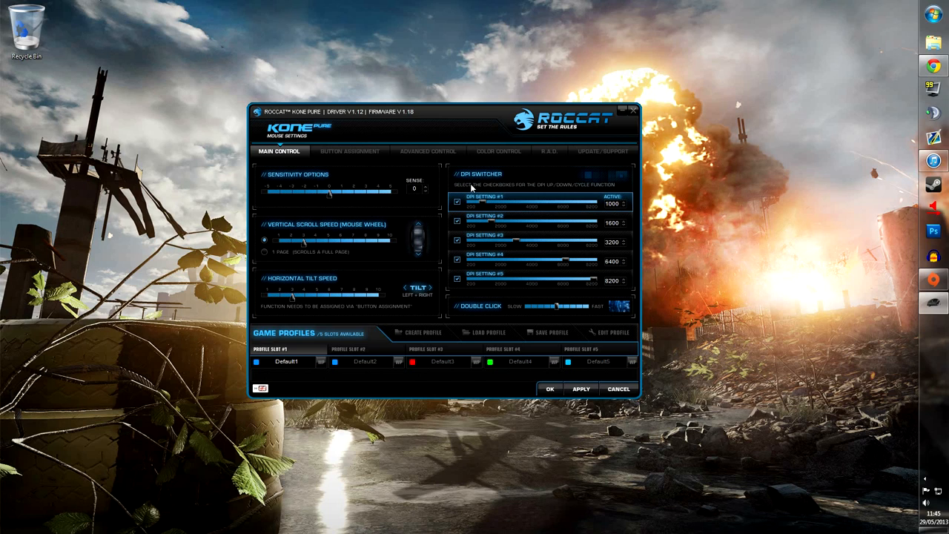
mouse_move(477, 187)
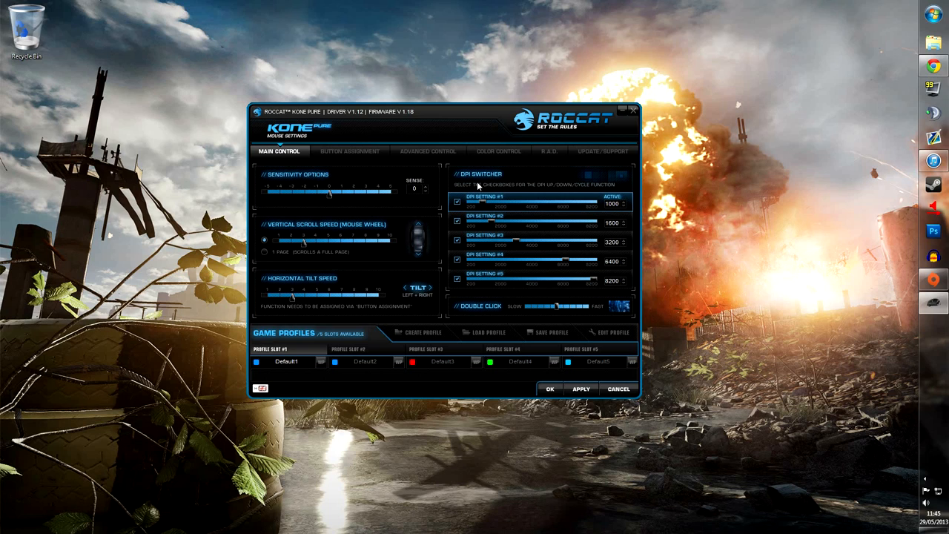
mouse_move(511, 281)
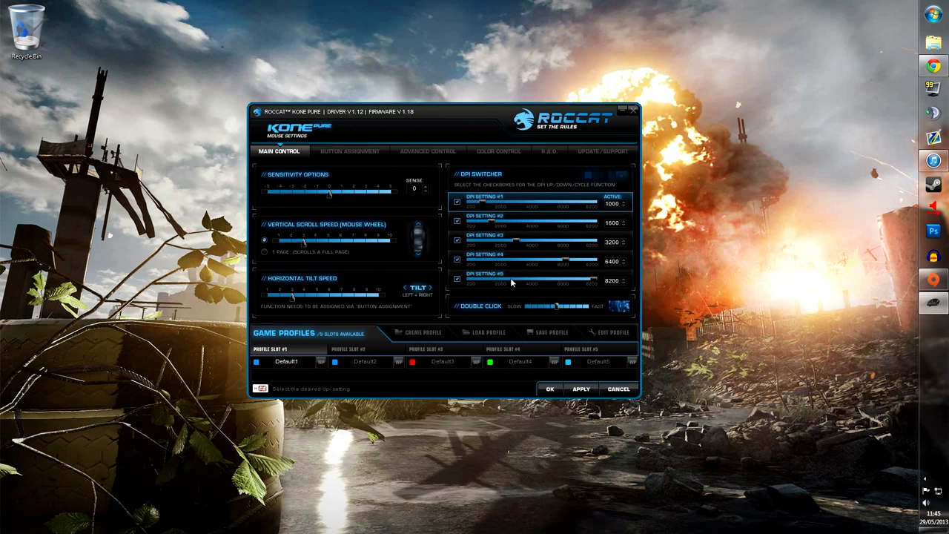
mouse_move(501, 240)
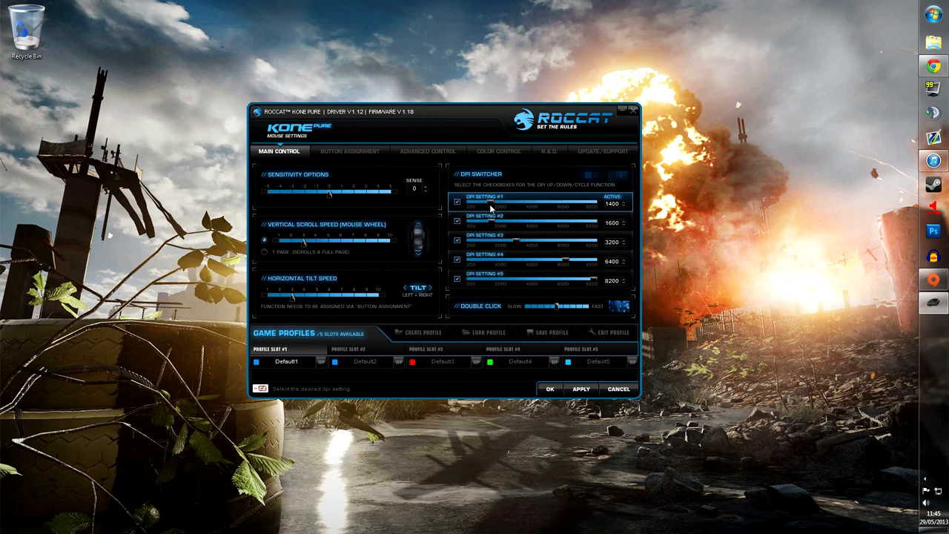
Step: Nudge the DPI step sliders, leaving step #2 at 1600 and step #3 at about 3400
drag(493, 201, 477, 202)
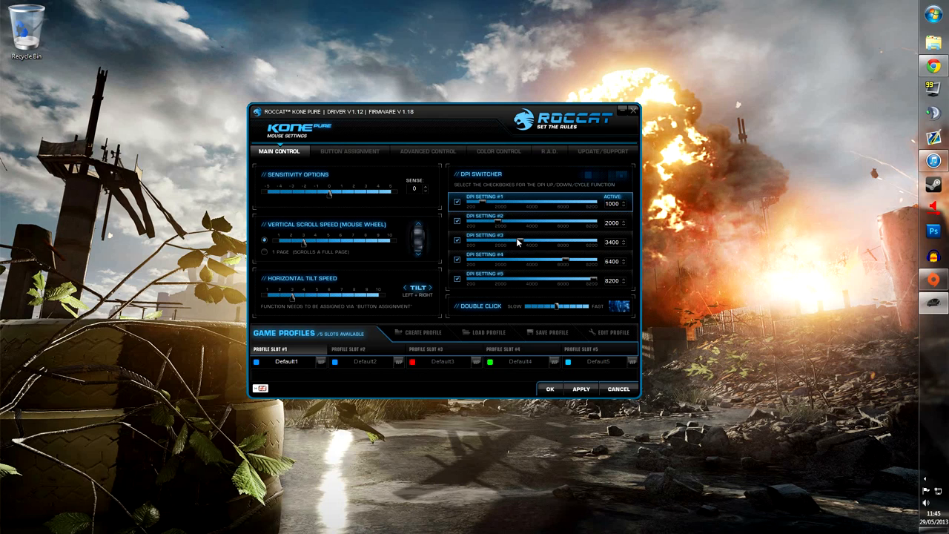
drag(519, 223, 490, 222)
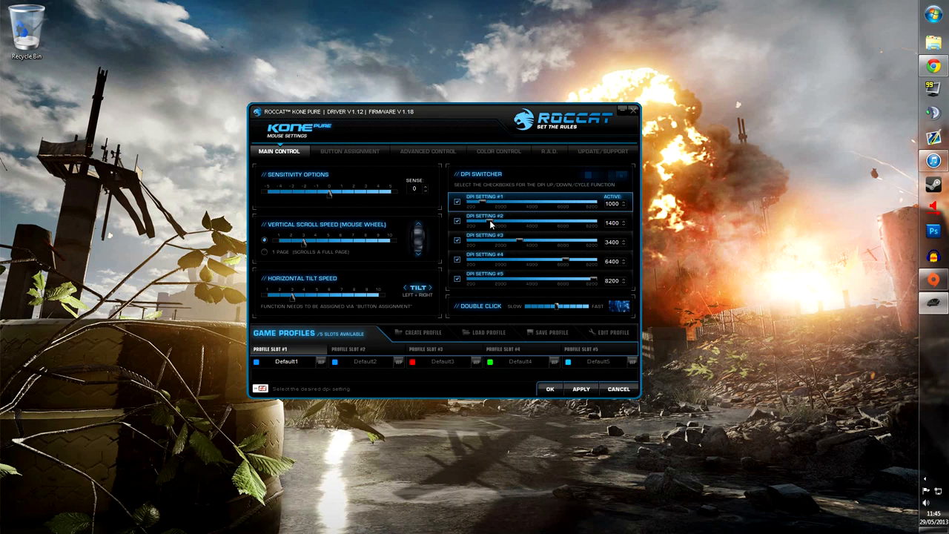
click(610, 220)
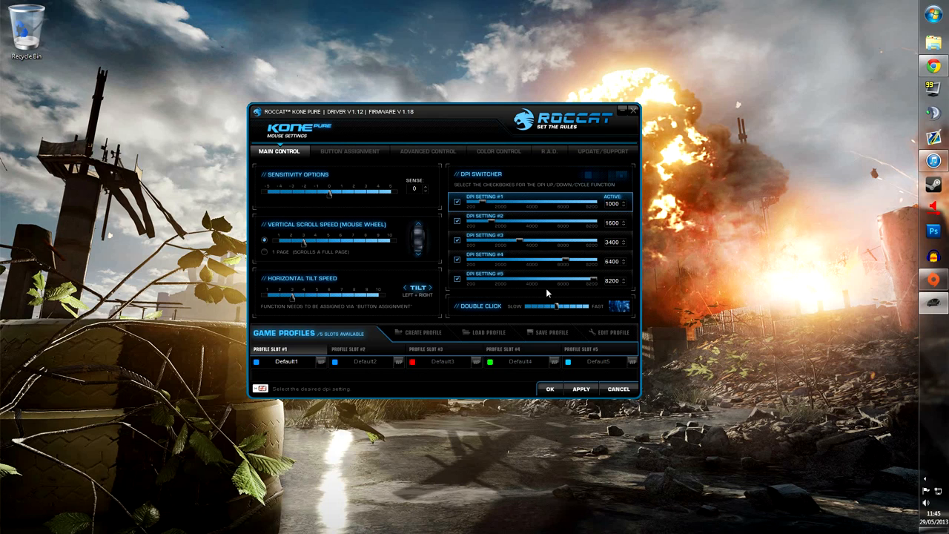
mouse_move(350, 152)
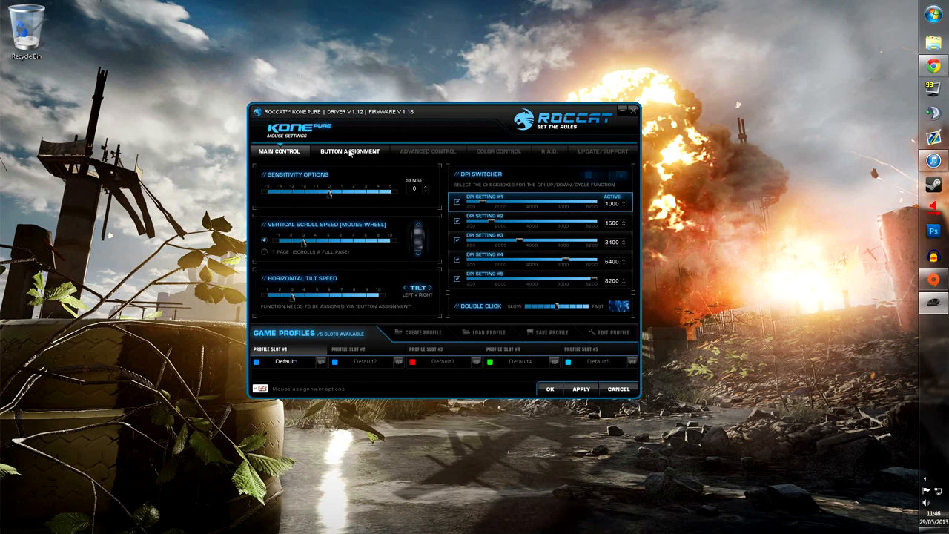
Step: Look over the Button Assignment dropdowns, then move to Advanced Control
click(350, 151)
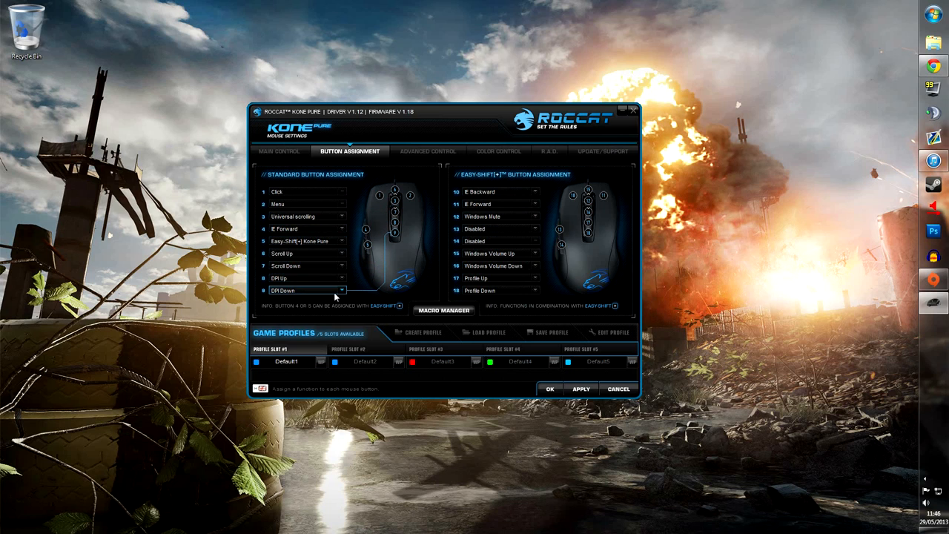
mouse_move(493, 180)
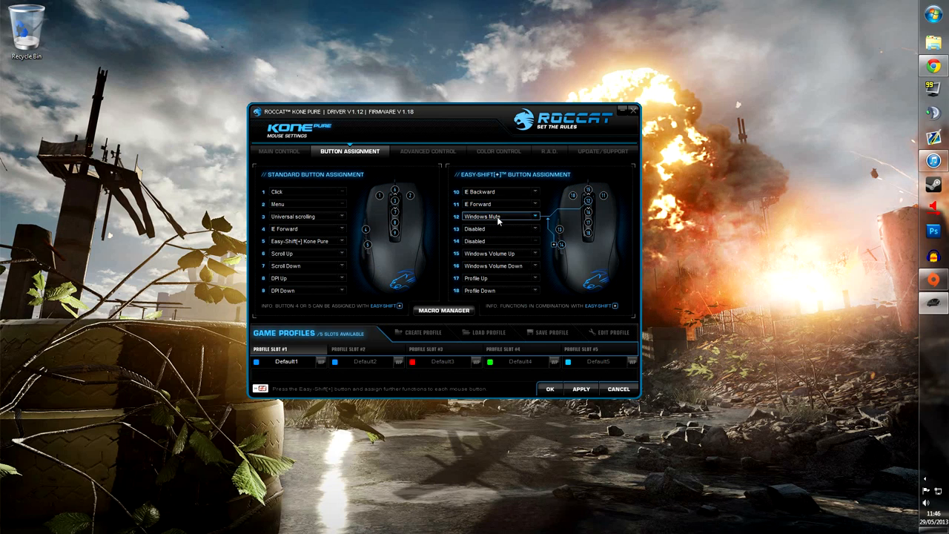
mouse_move(507, 297)
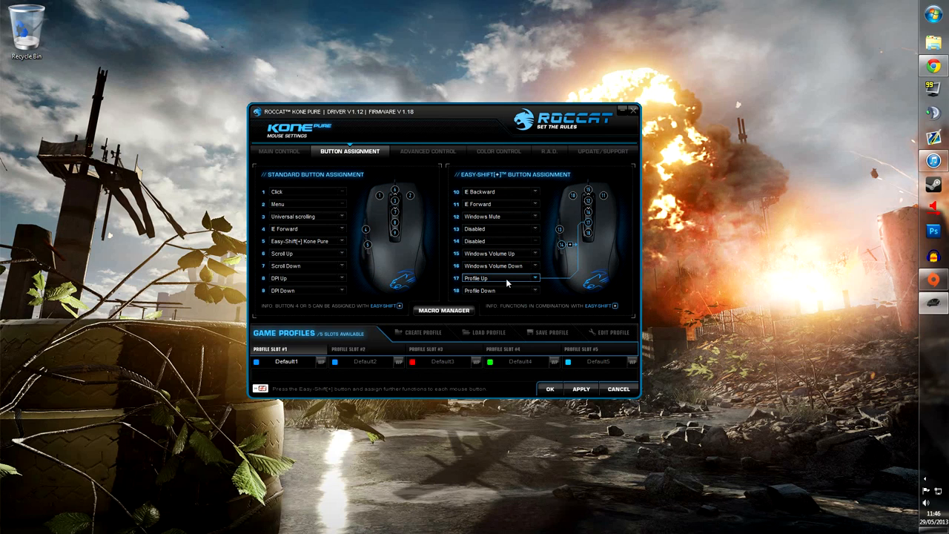
click(427, 151)
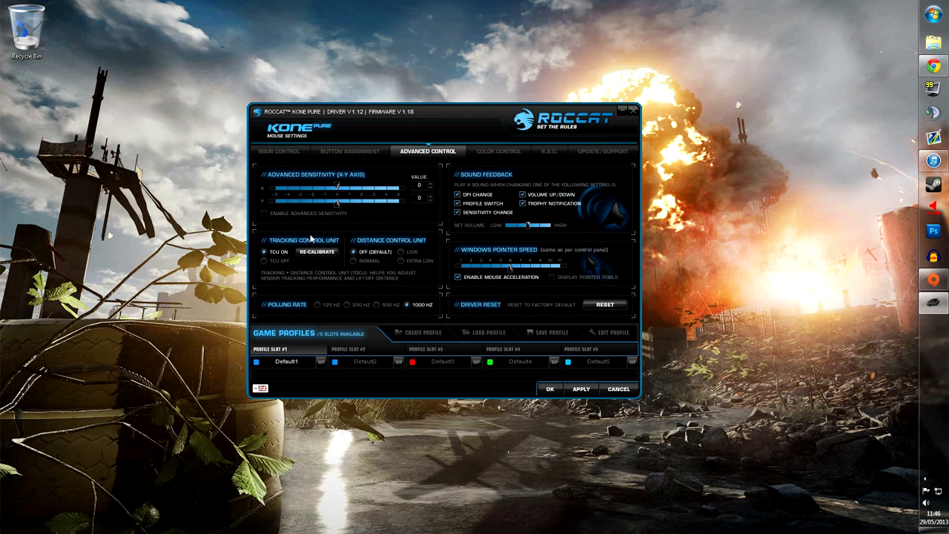
mouse_move(321, 241)
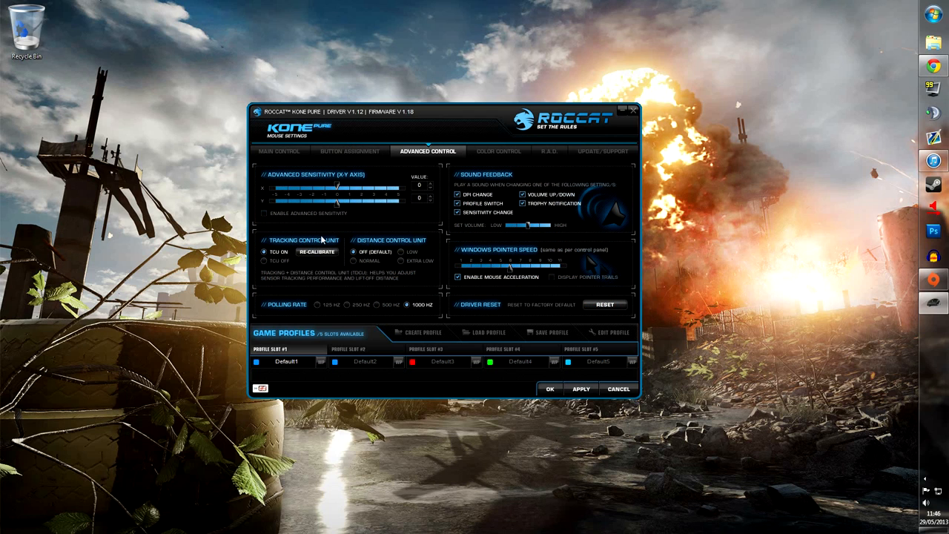
Step: Start Re-Calibrate under Tracking Control Unit to launch the calibration wizard
click(318, 252)
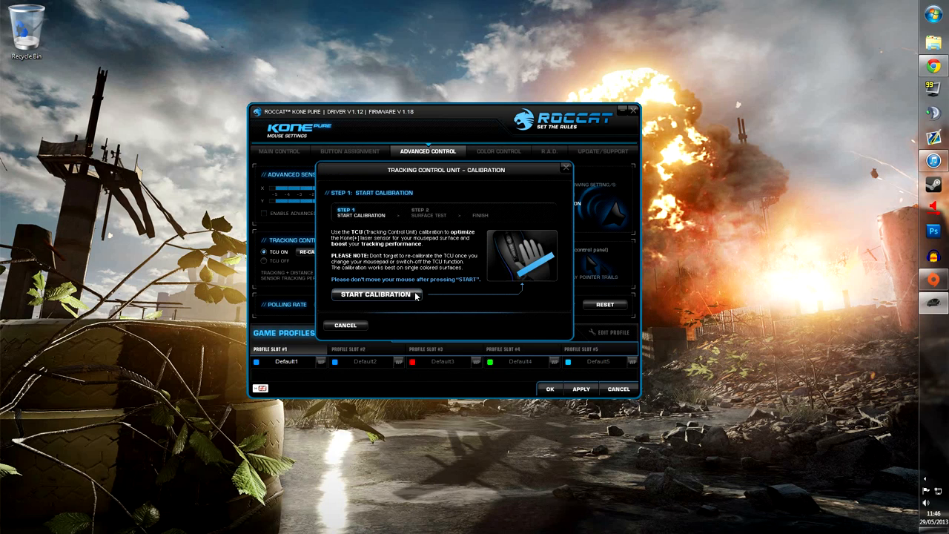
Step: Run the surface calibration and continue once it reports OK
click(374, 294)
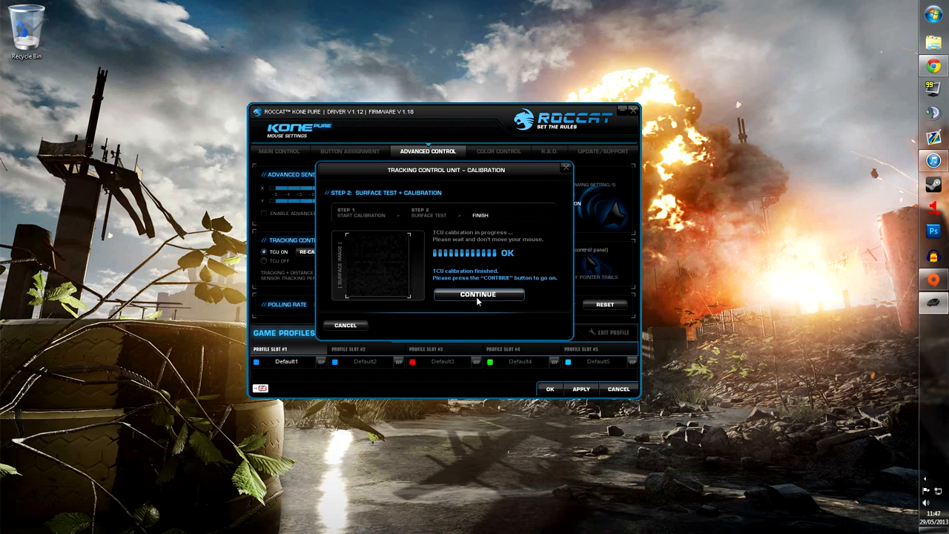
click(477, 294)
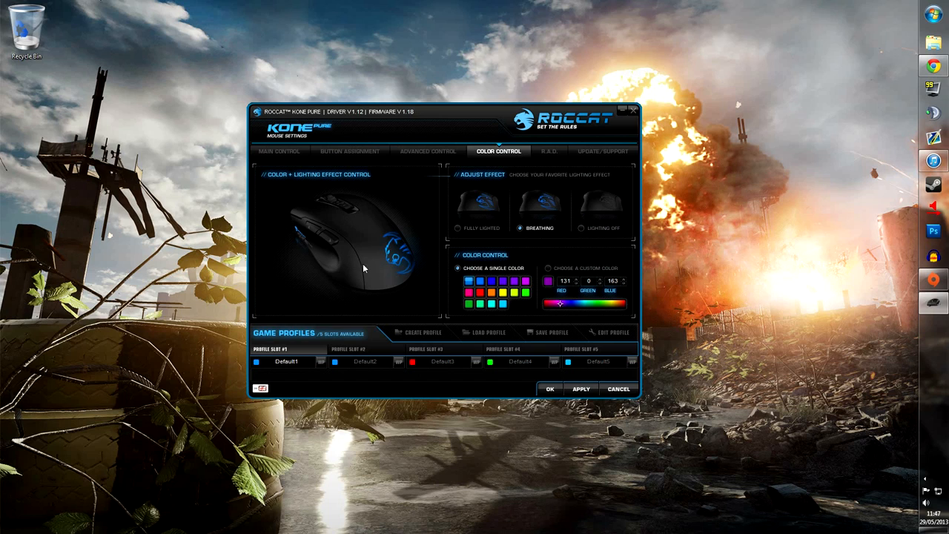
mouse_move(380, 249)
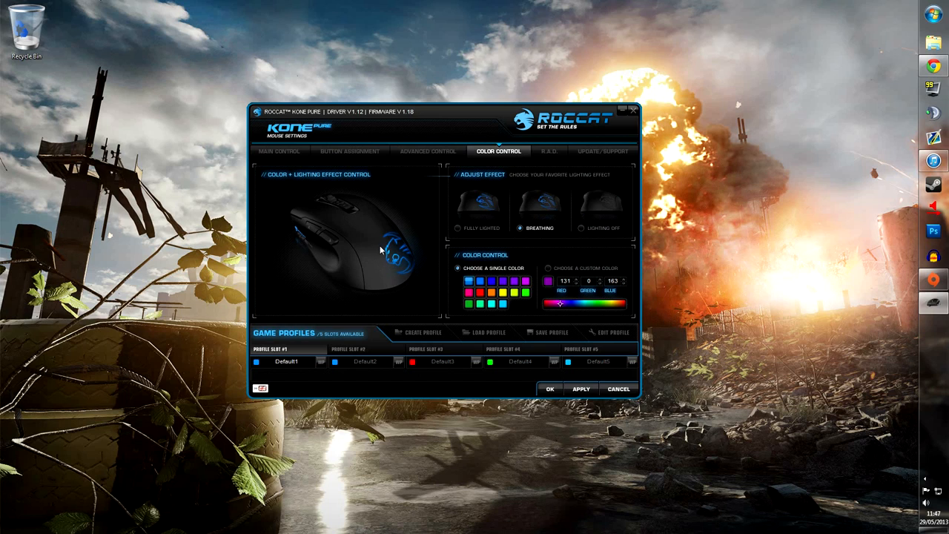
Step: Keep the Breathing effect and sample several custom spectrum colours, including a purple
click(457, 228)
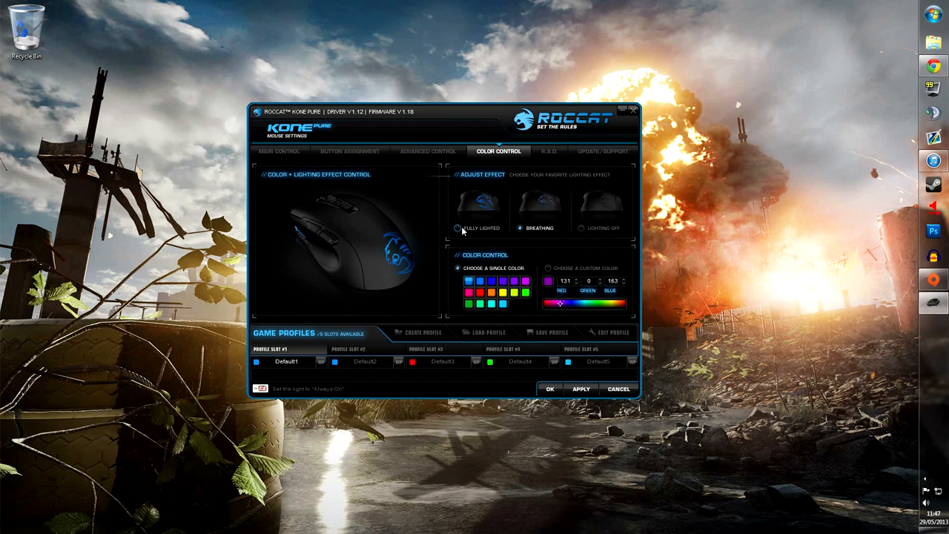
click(582, 228)
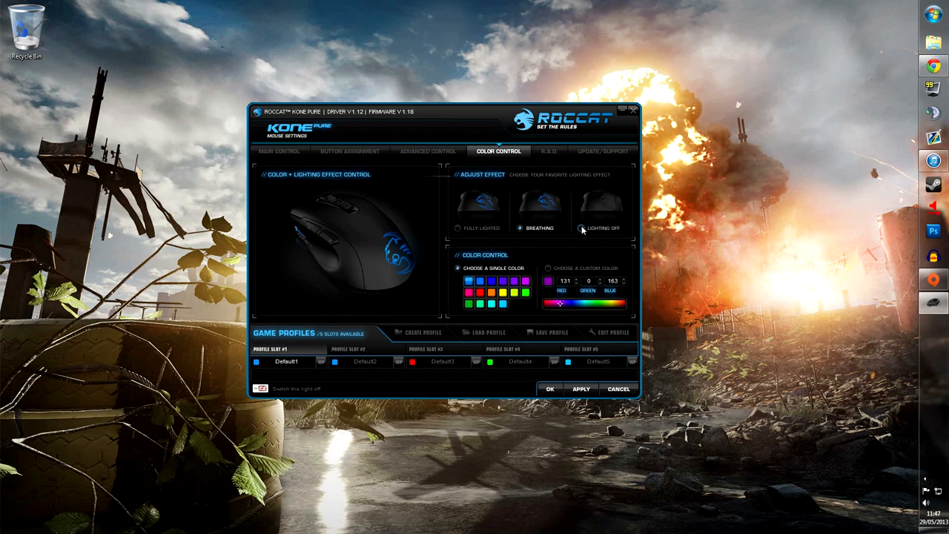
mouse_move(493, 268)
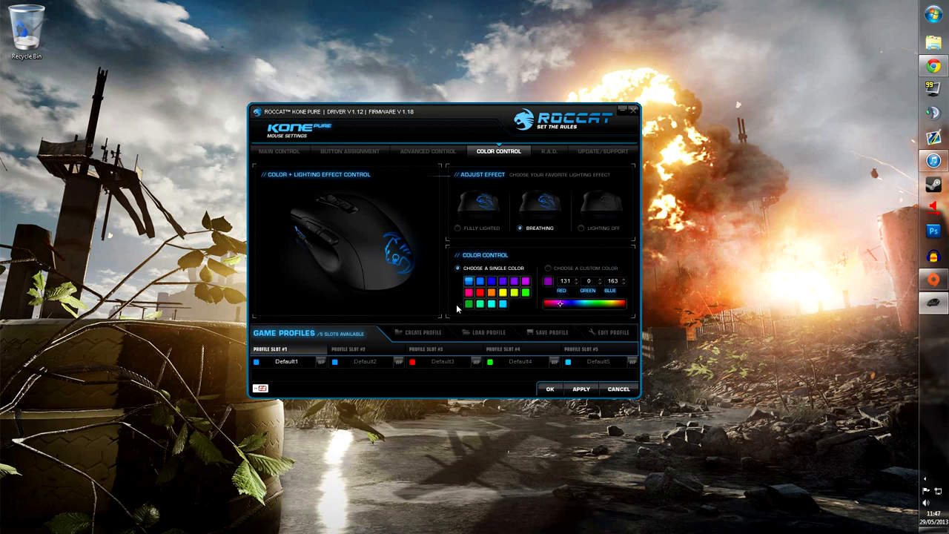
click(549, 267)
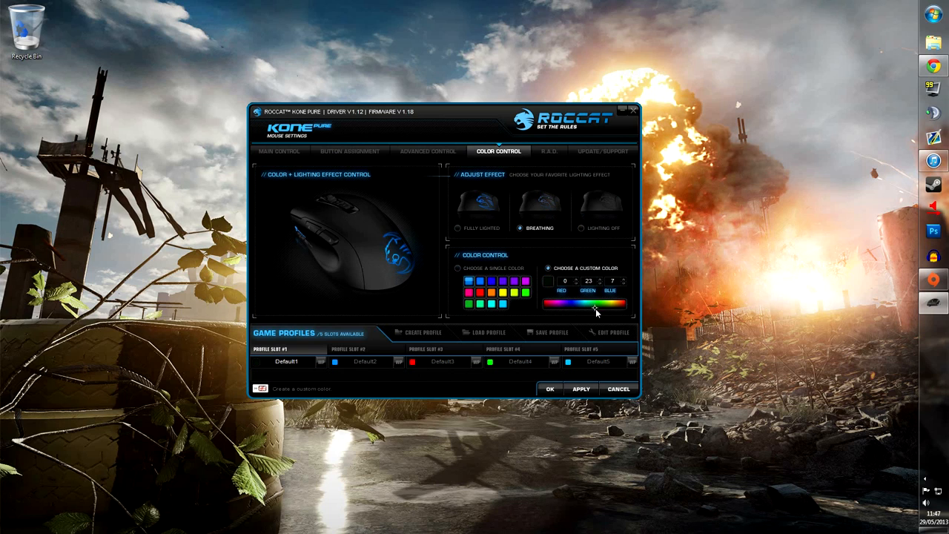
drag(594, 304, 584, 304)
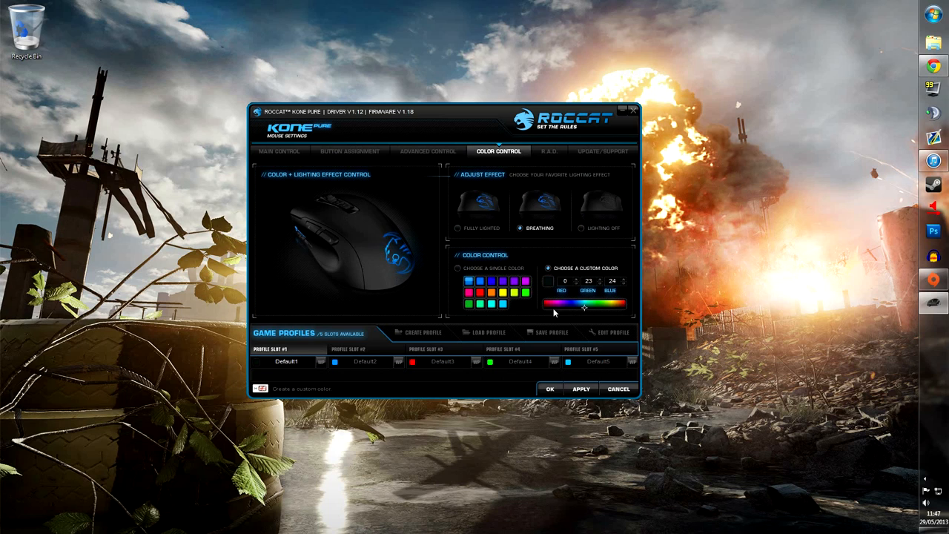
click(561, 303)
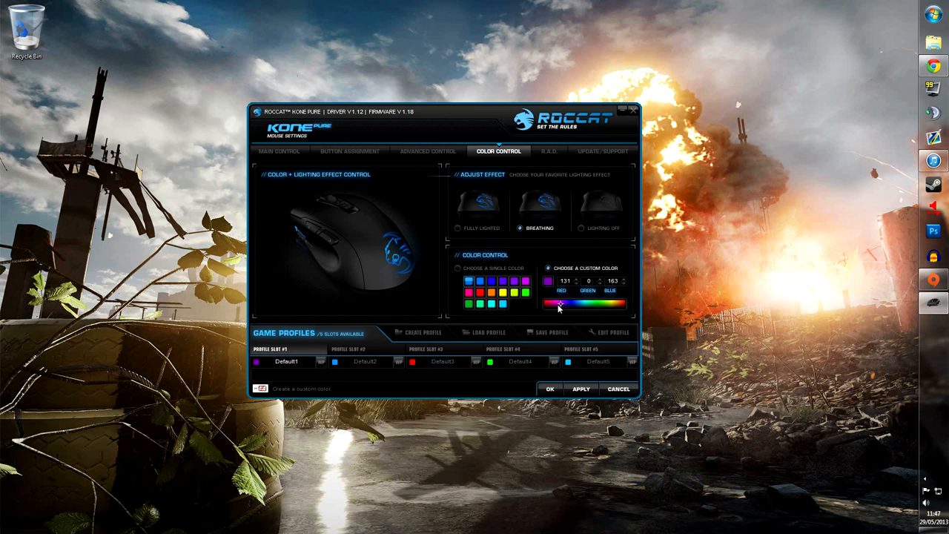
click(549, 304)
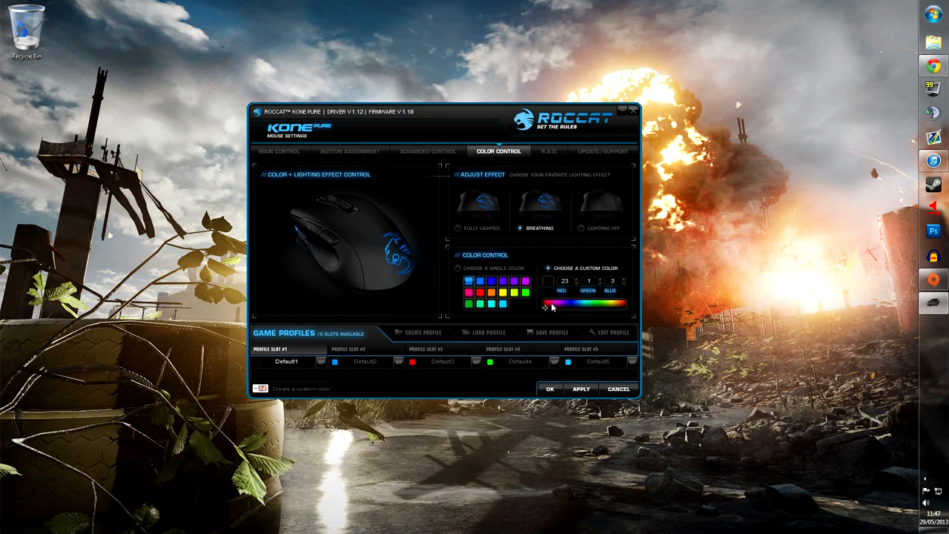
click(621, 304)
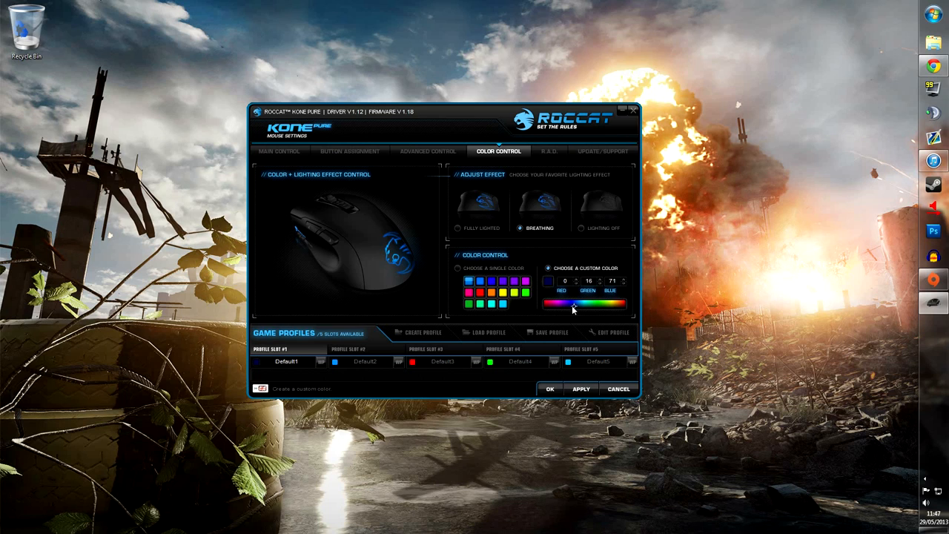
Step: Switch back to single preset colours and choose the blue swatch (0, 159, 240)
click(457, 267)
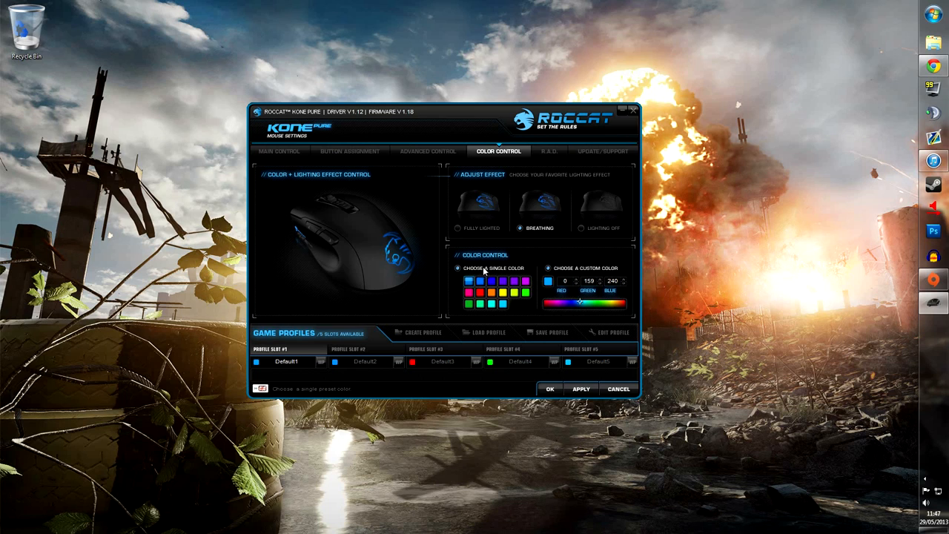
click(478, 215)
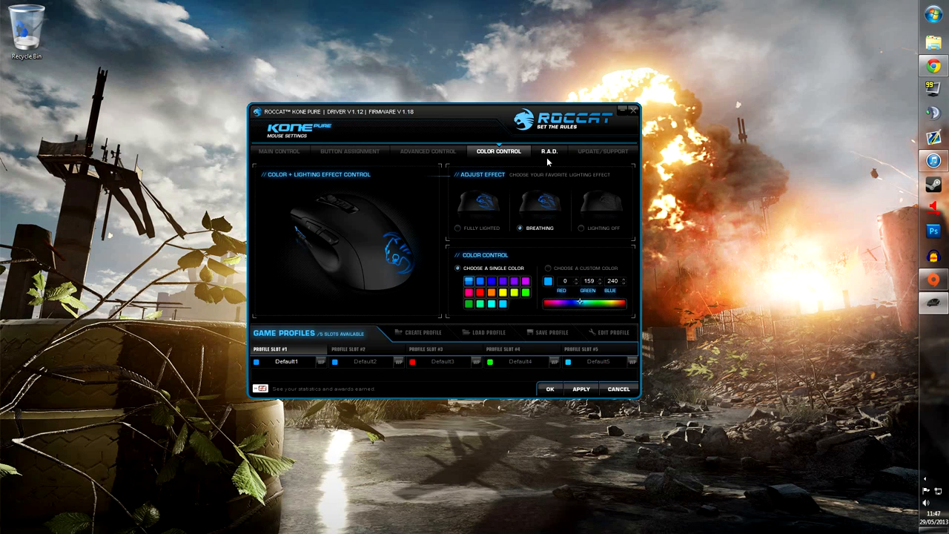
Step: Show the R.A.D. statistics and flip through the trophy achievements with the arrows
click(548, 151)
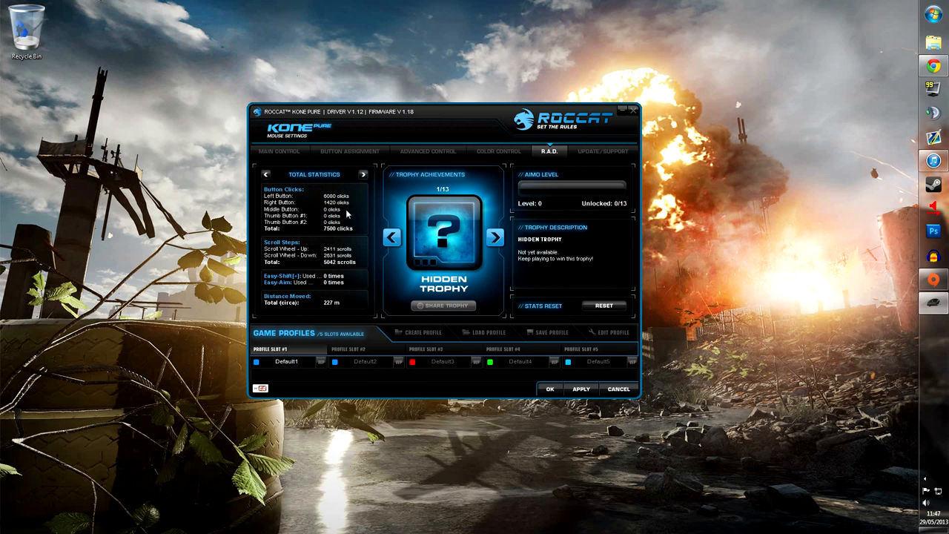
mouse_move(326, 216)
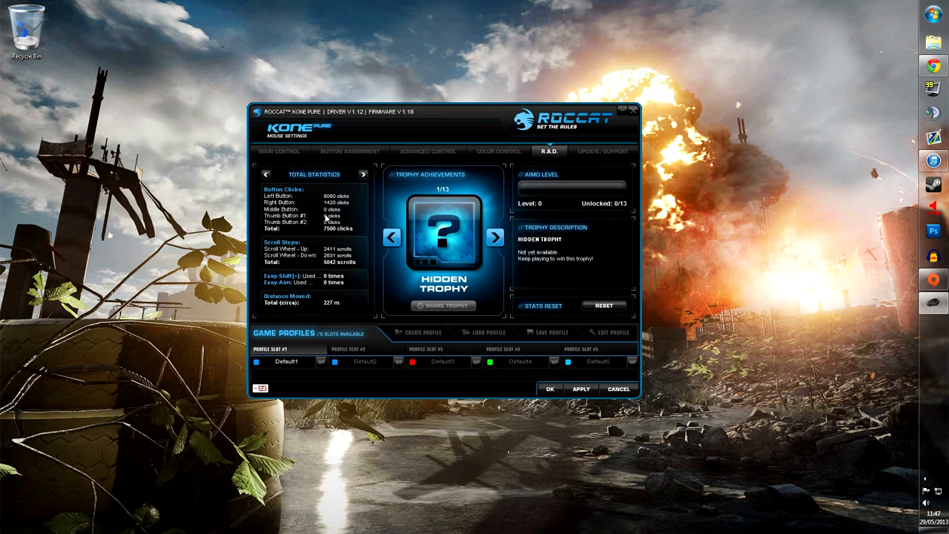
mouse_move(343, 243)
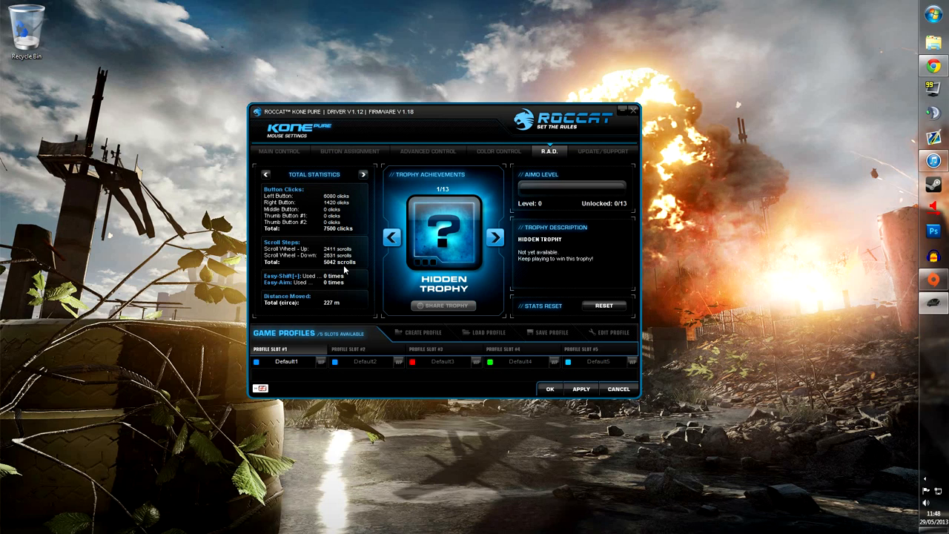
mouse_move(341, 293)
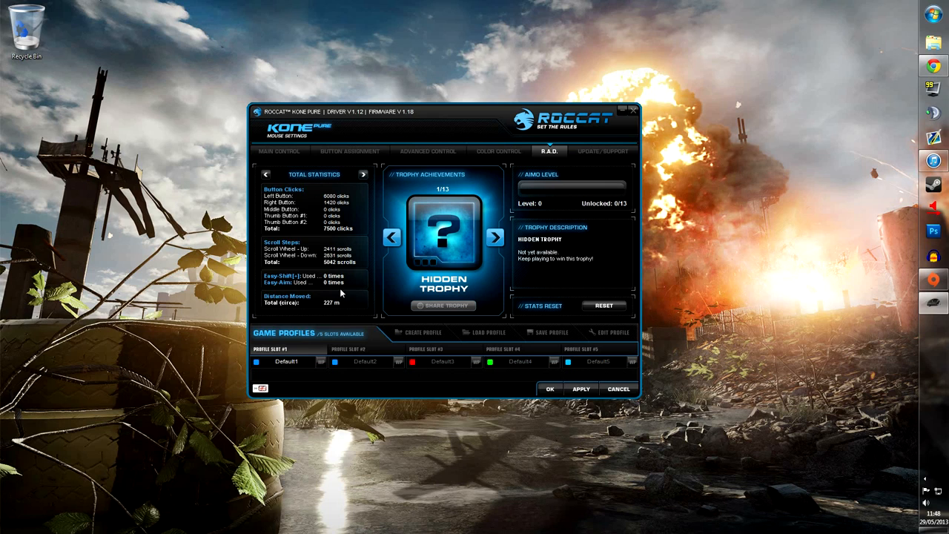
mouse_move(302, 302)
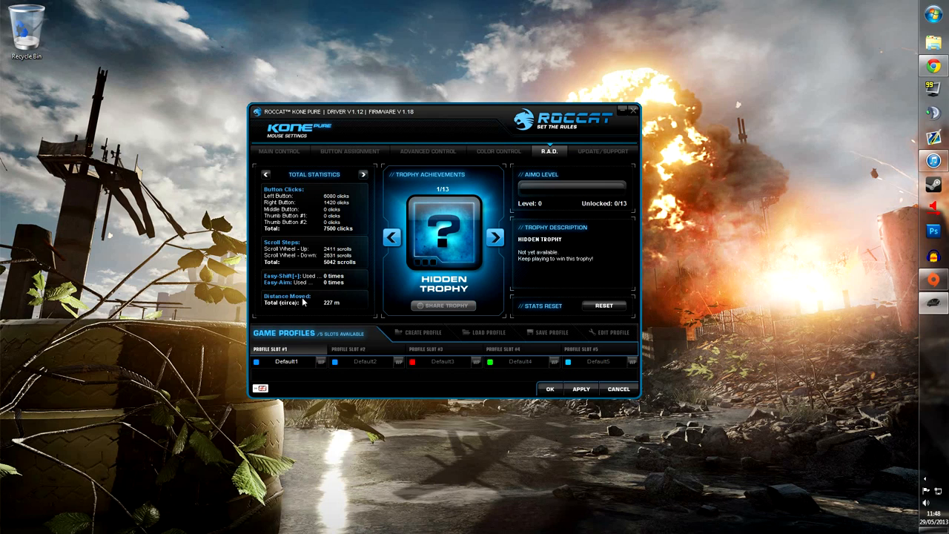
mouse_move(468, 234)
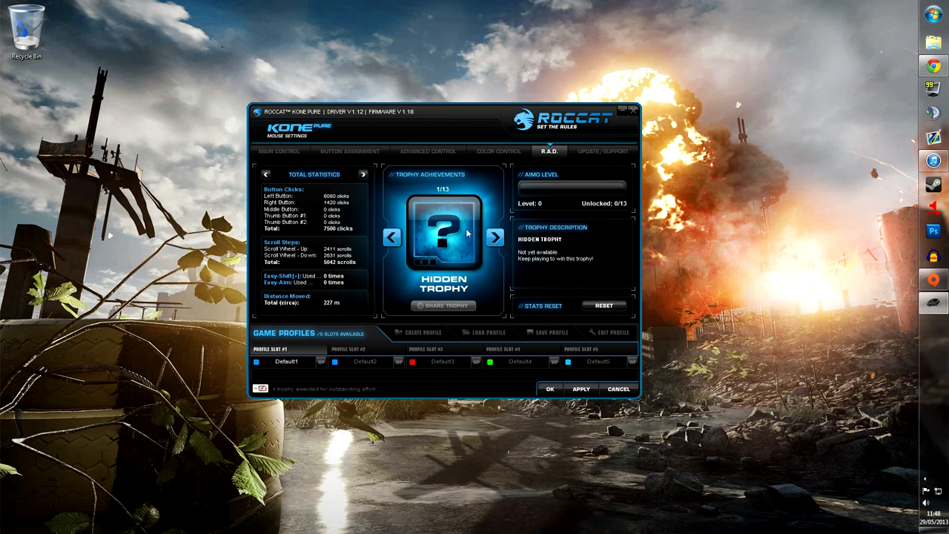
click(495, 237)
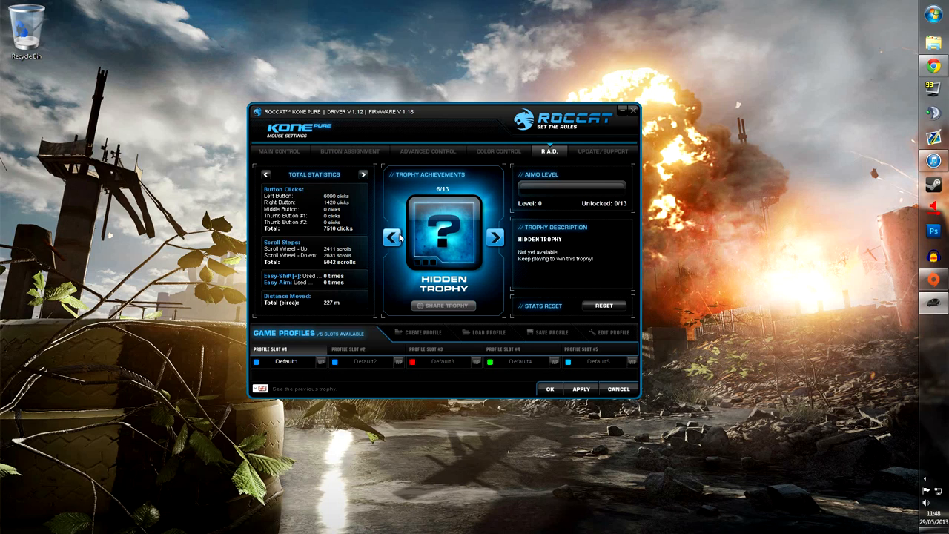
click(392, 238)
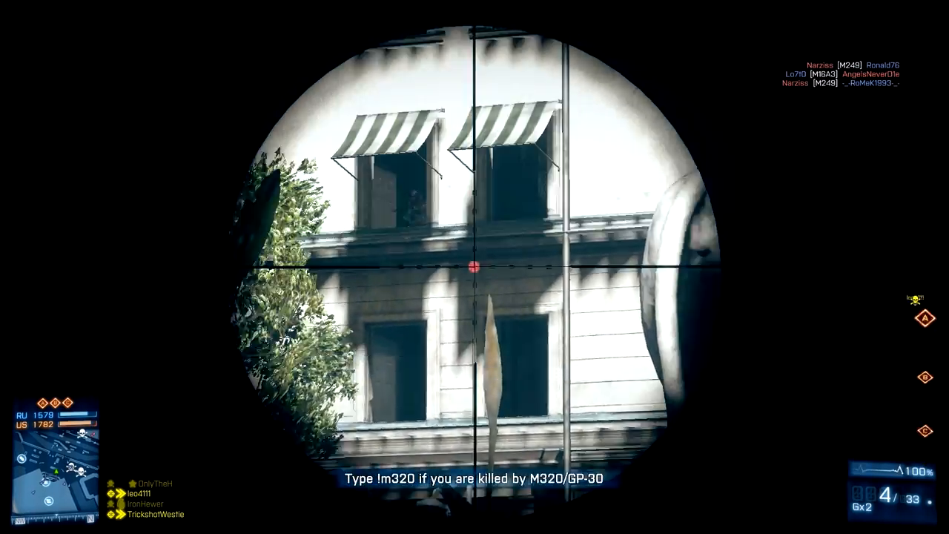
Step: Scope in and snipe the enemies behind the plants, under the awnings and behind the railing
click(474, 267)
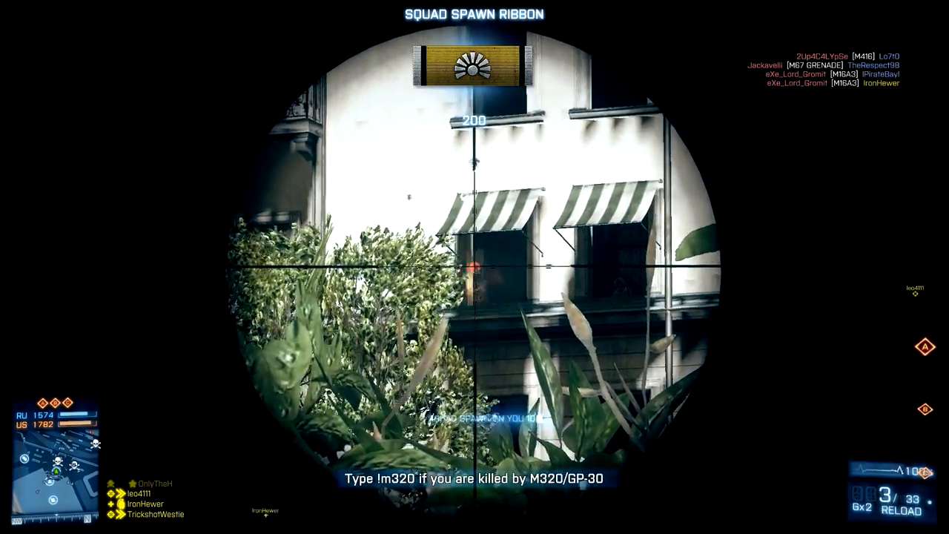
click(475, 267)
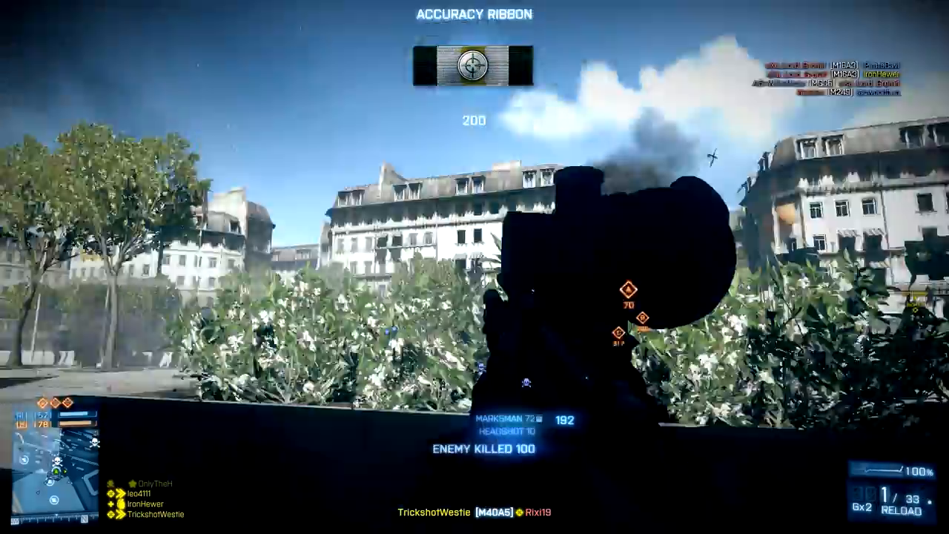
right_click(475, 267)
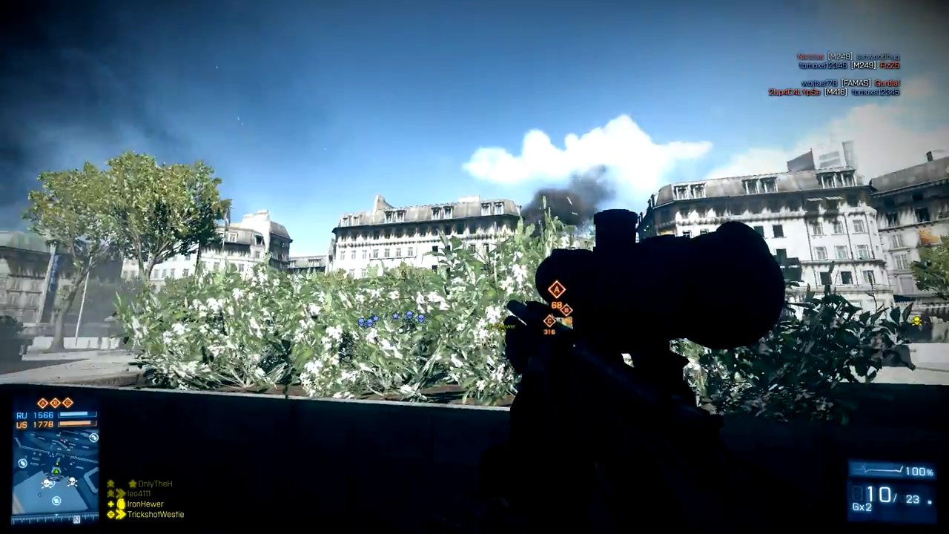
right_click(474, 267)
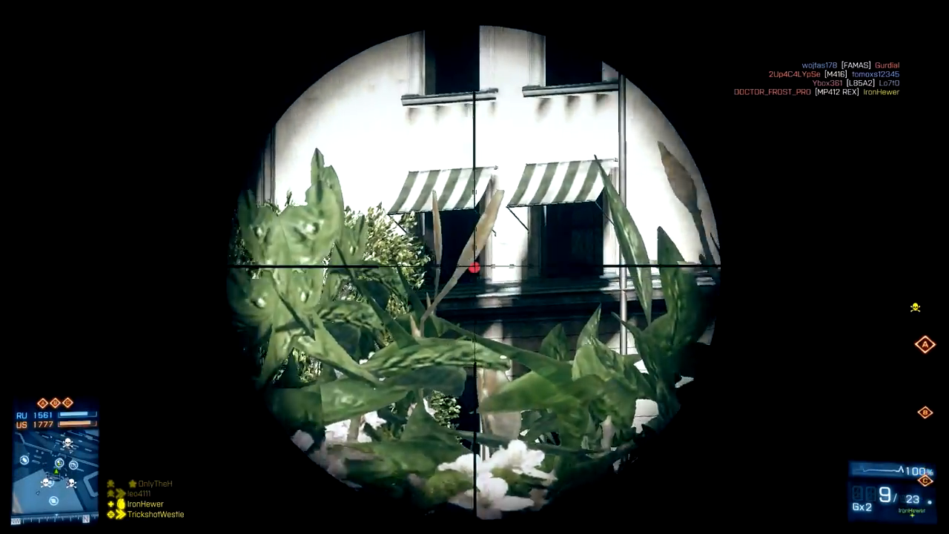
click(475, 267)
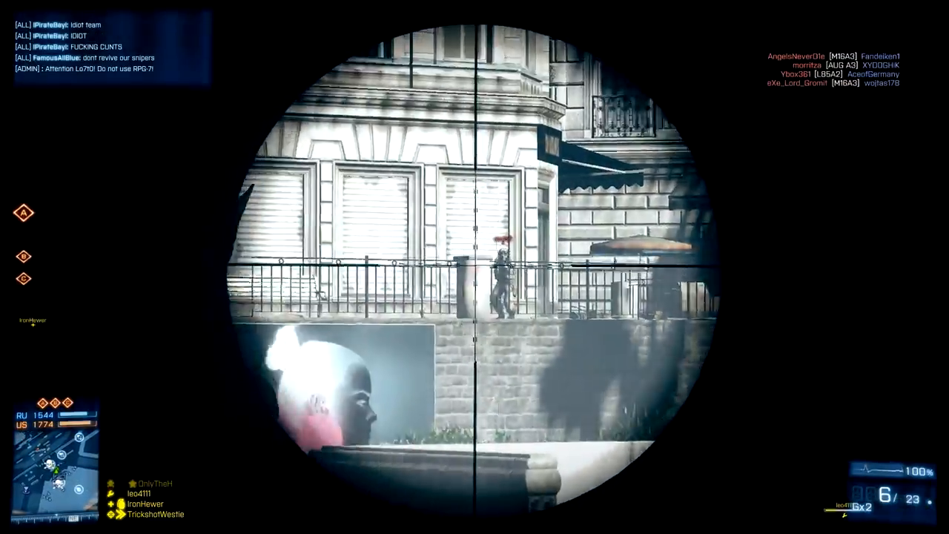
click(474, 267)
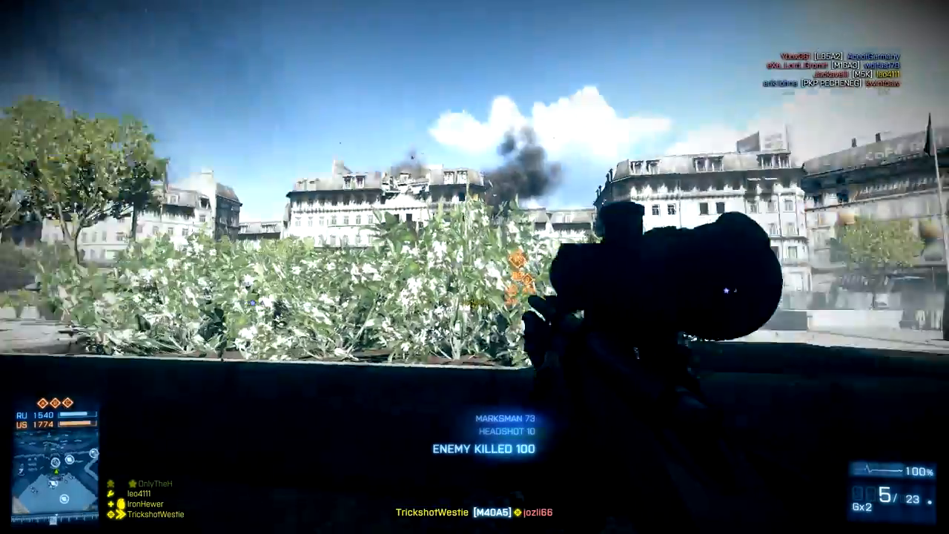
Step: Scope the ruined building and pick off targets on the balcony, behind the leaves and on the ledge
right_click(474, 267)
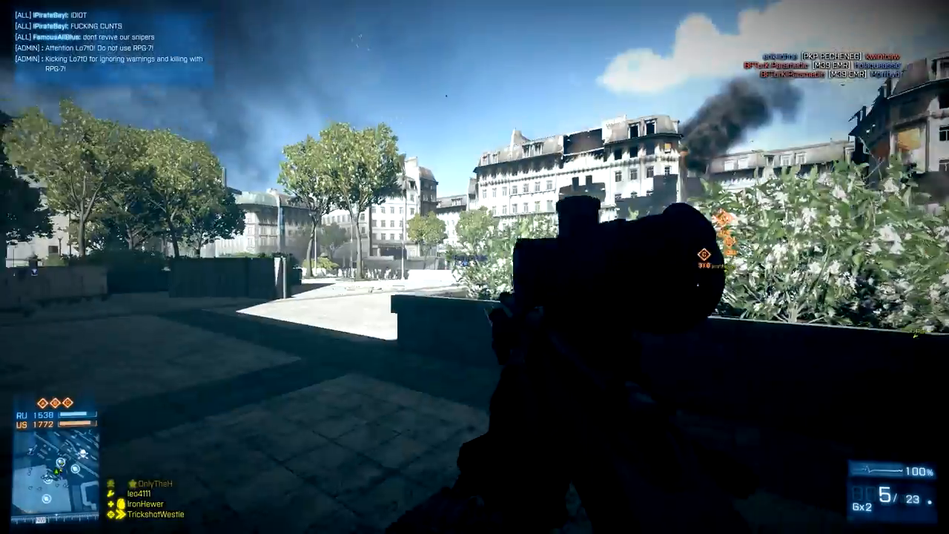
right_click(475, 267)
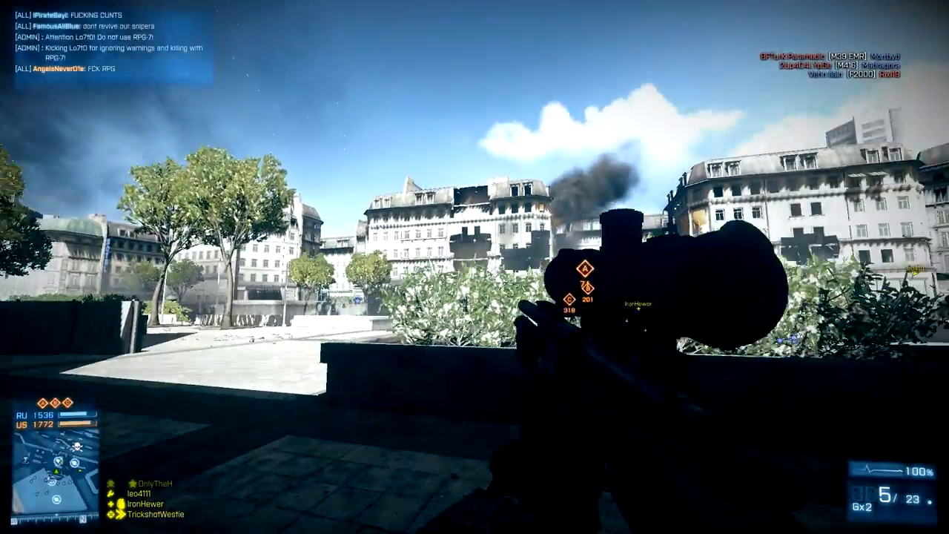
right_click(475, 267)
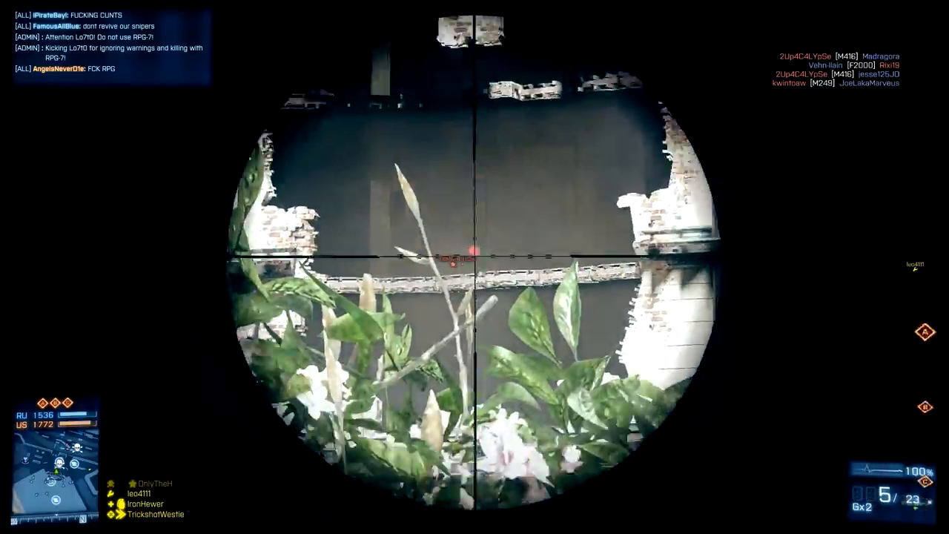
click(475, 266)
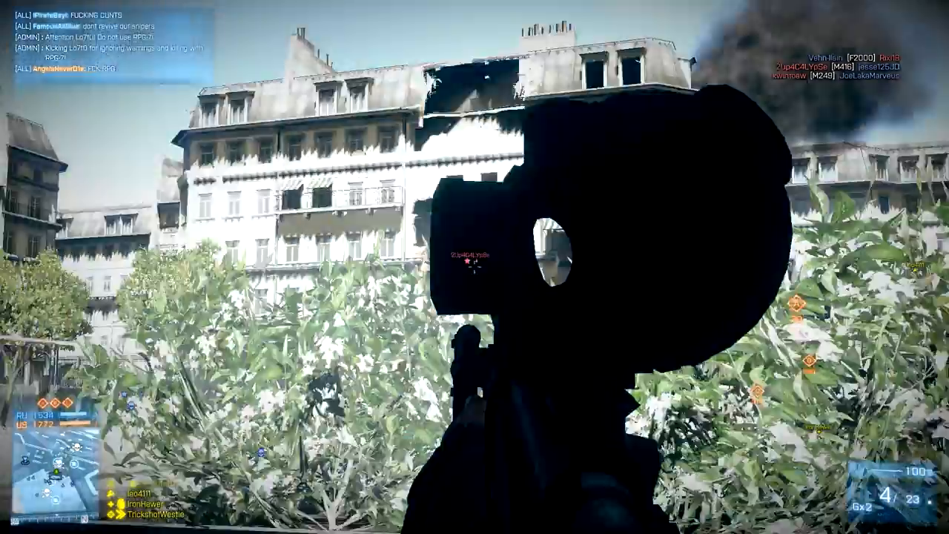
click(475, 267)
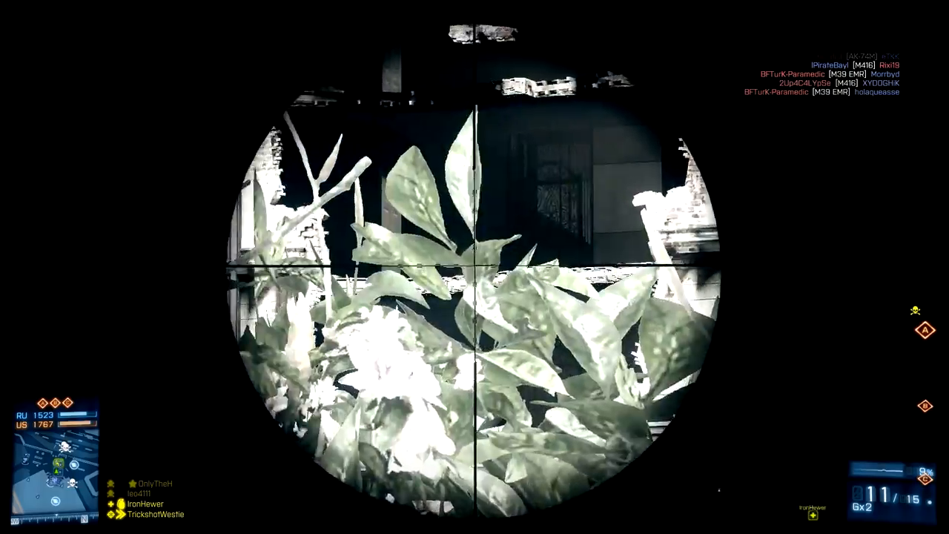
click(475, 267)
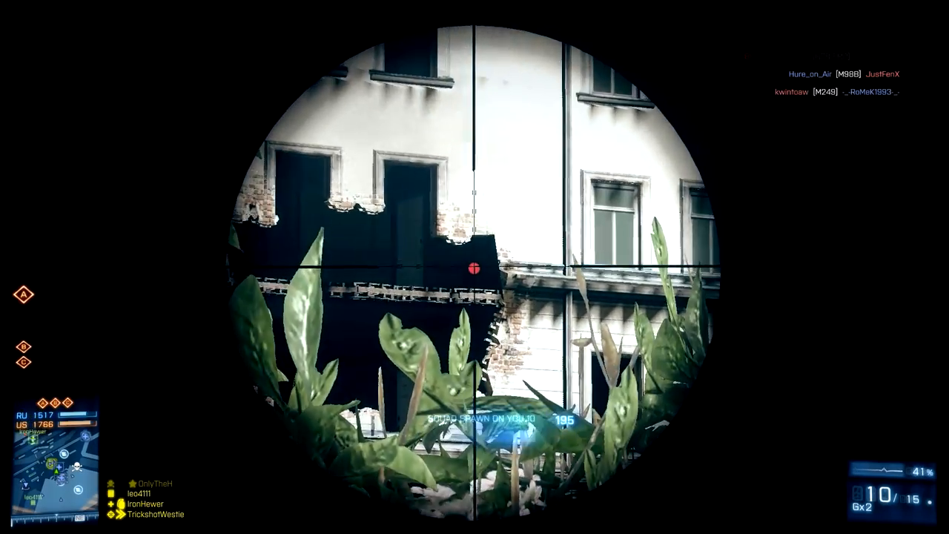
click(474, 267)
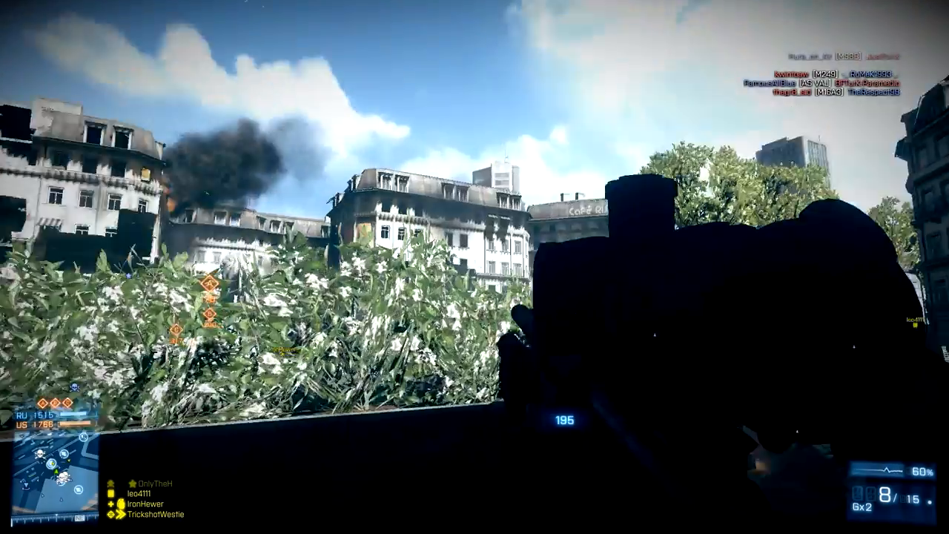
right_click(475, 267)
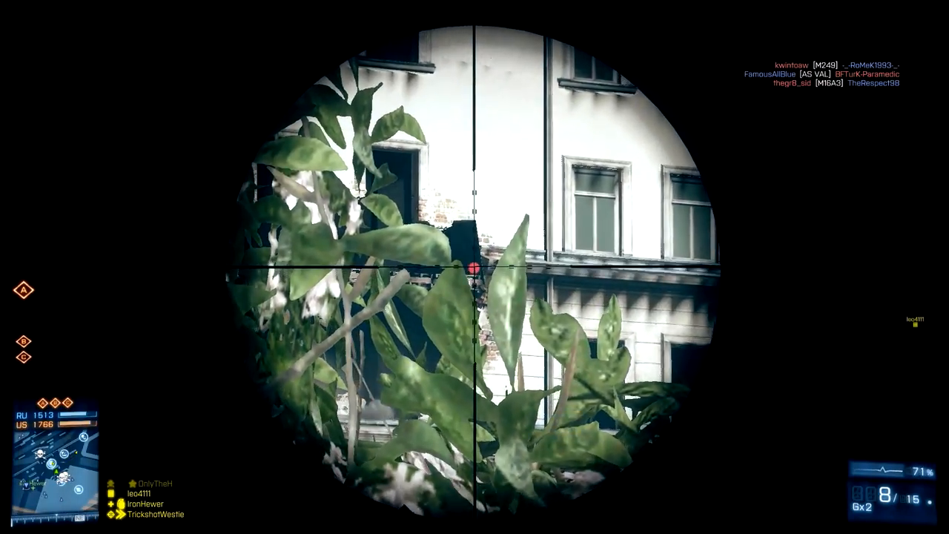